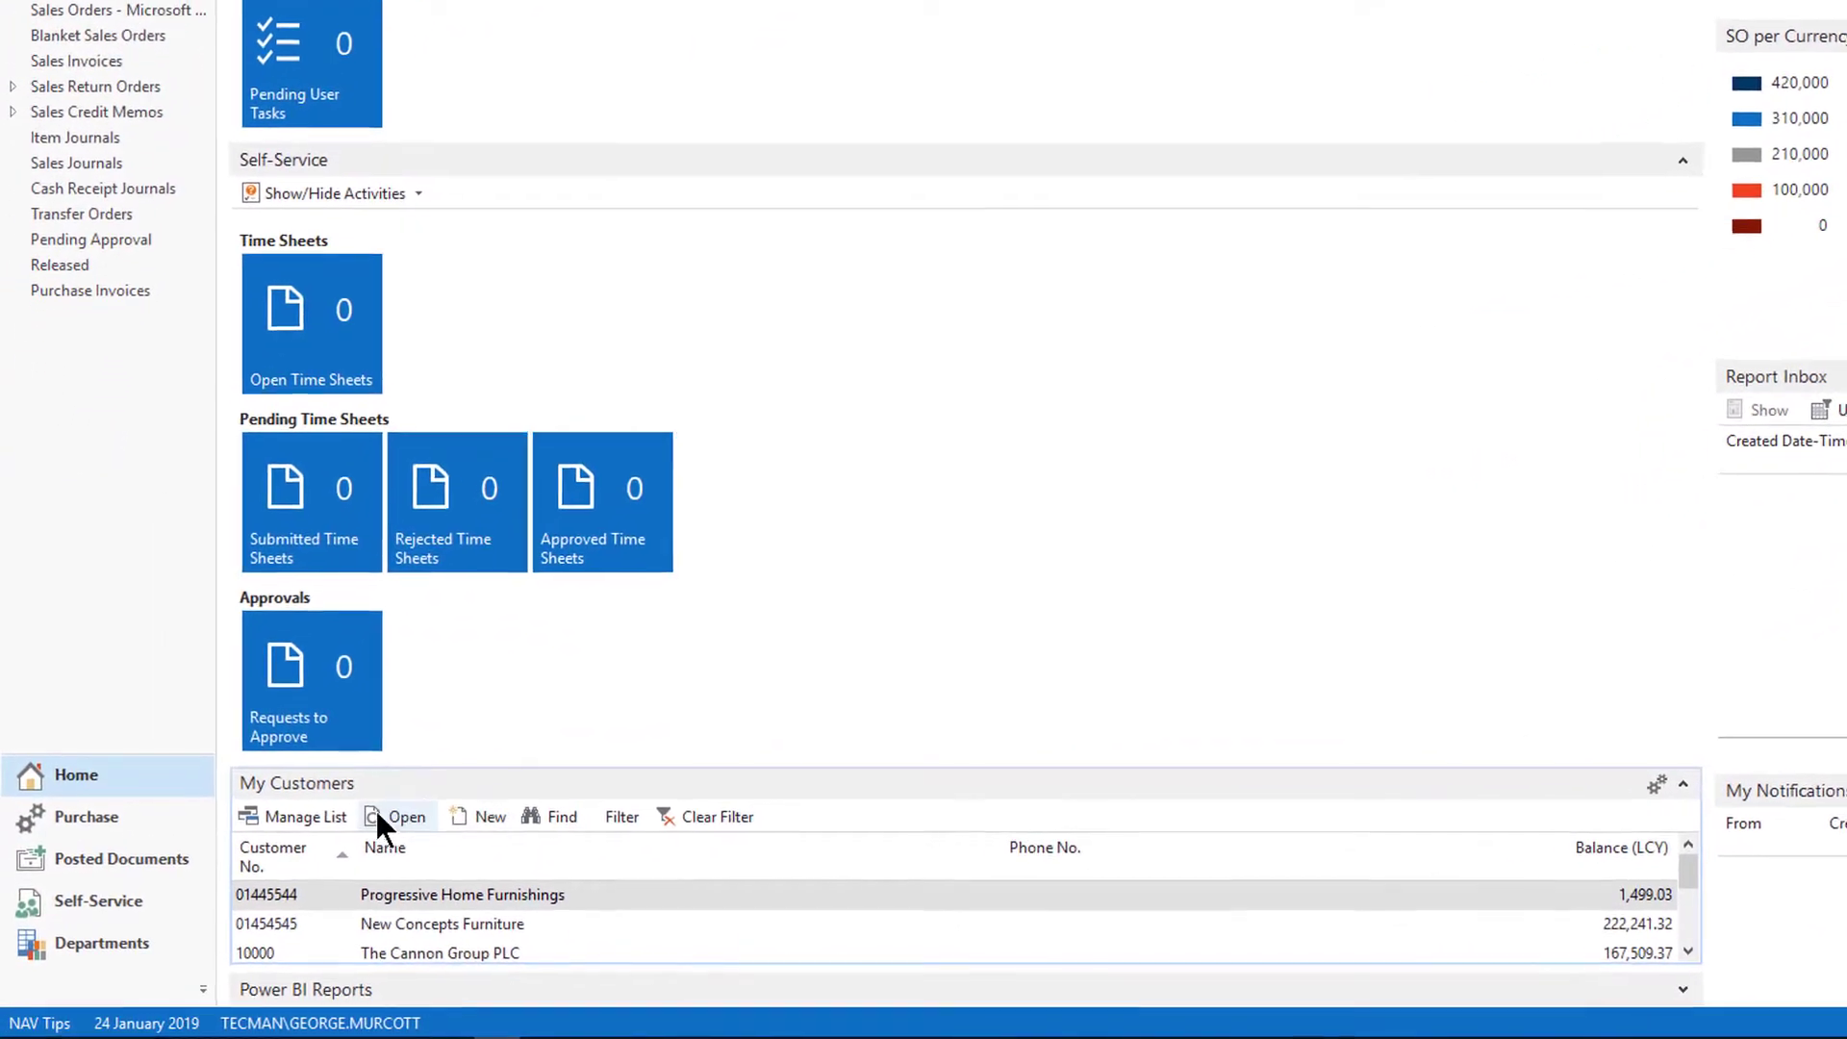
Open and close the customer card for The Cannon Group PLC from My Customers
scroll("down", 3)
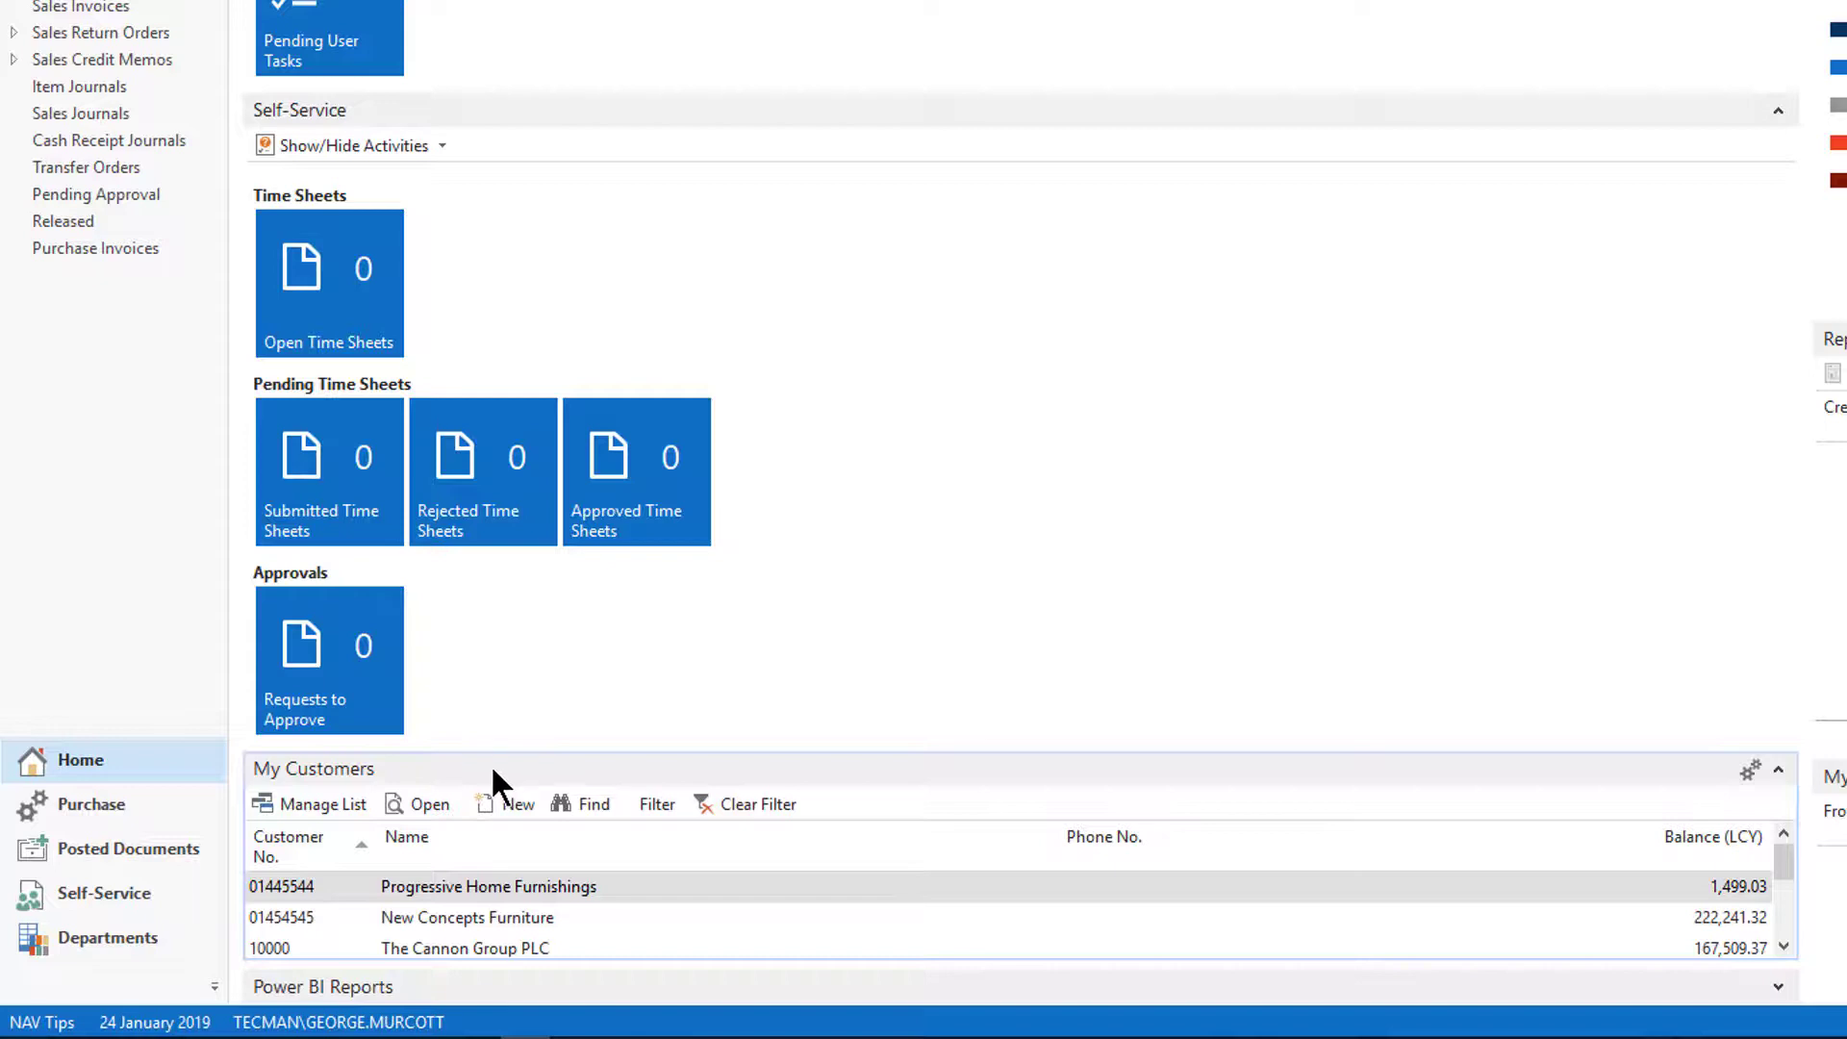
mouse_move(483, 778)
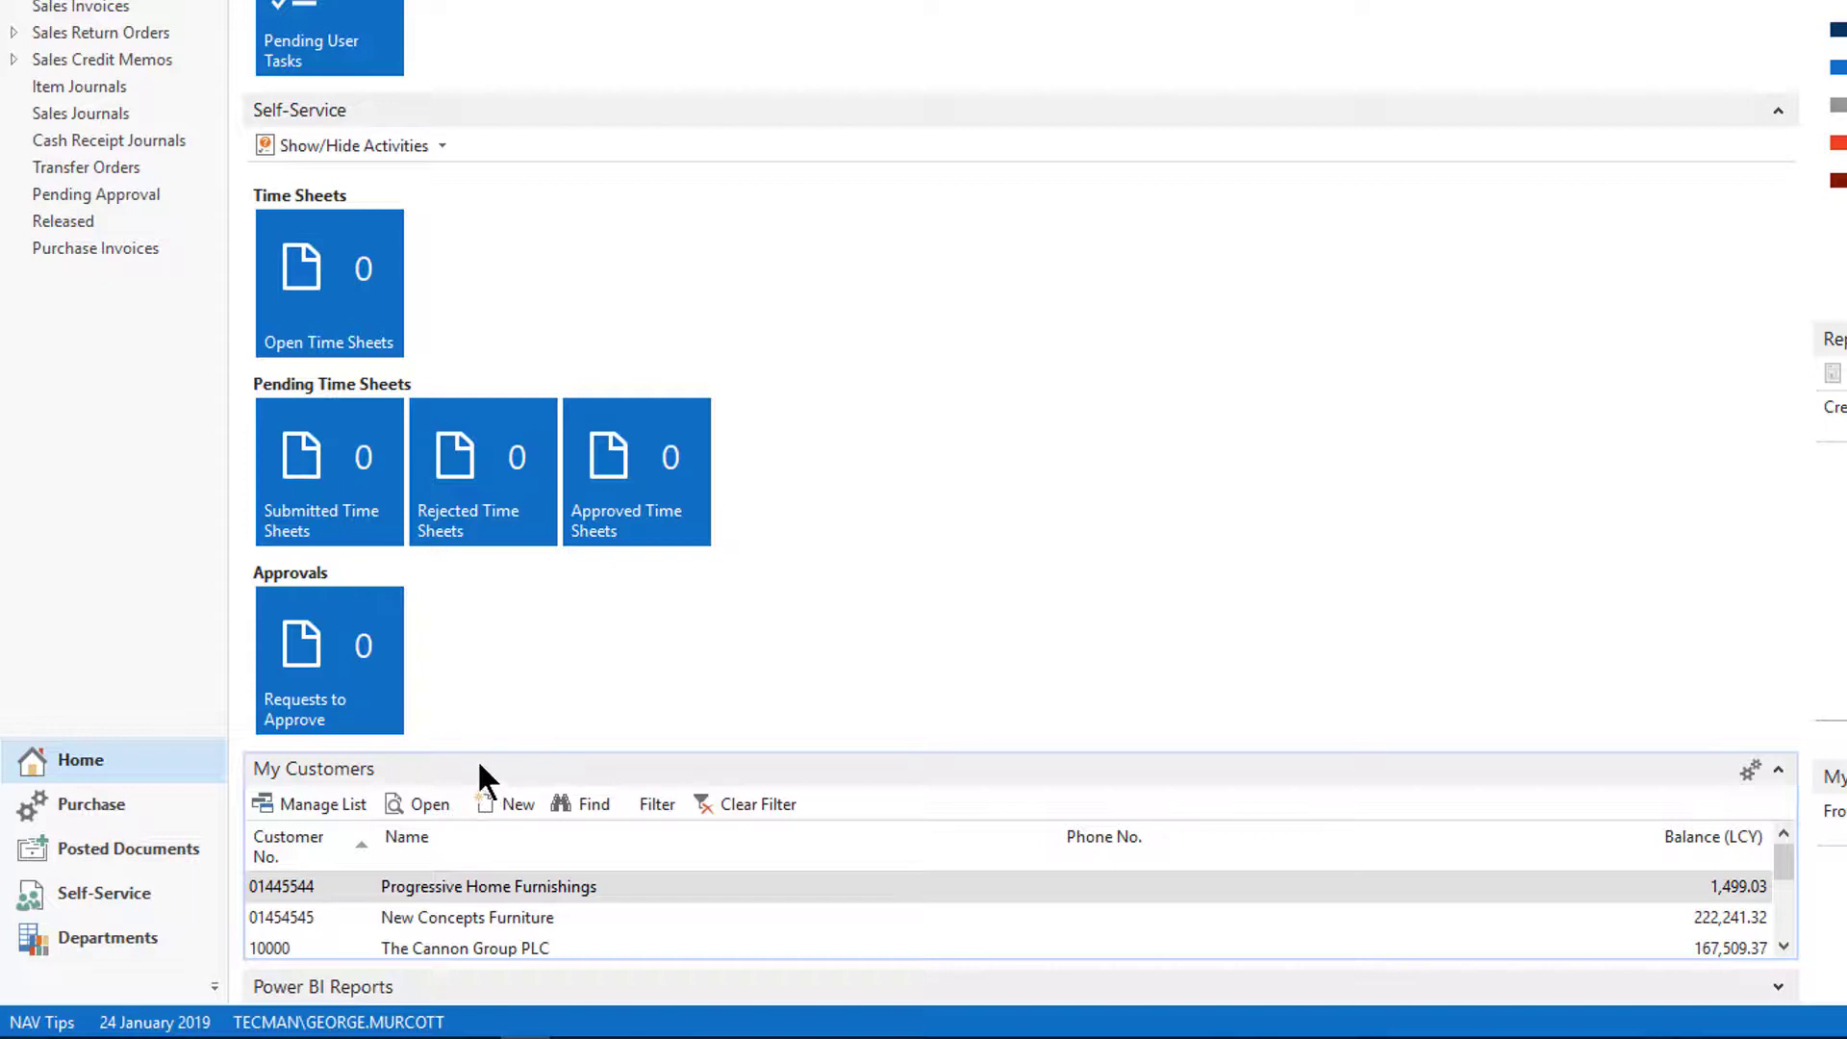
mouse_move(487, 964)
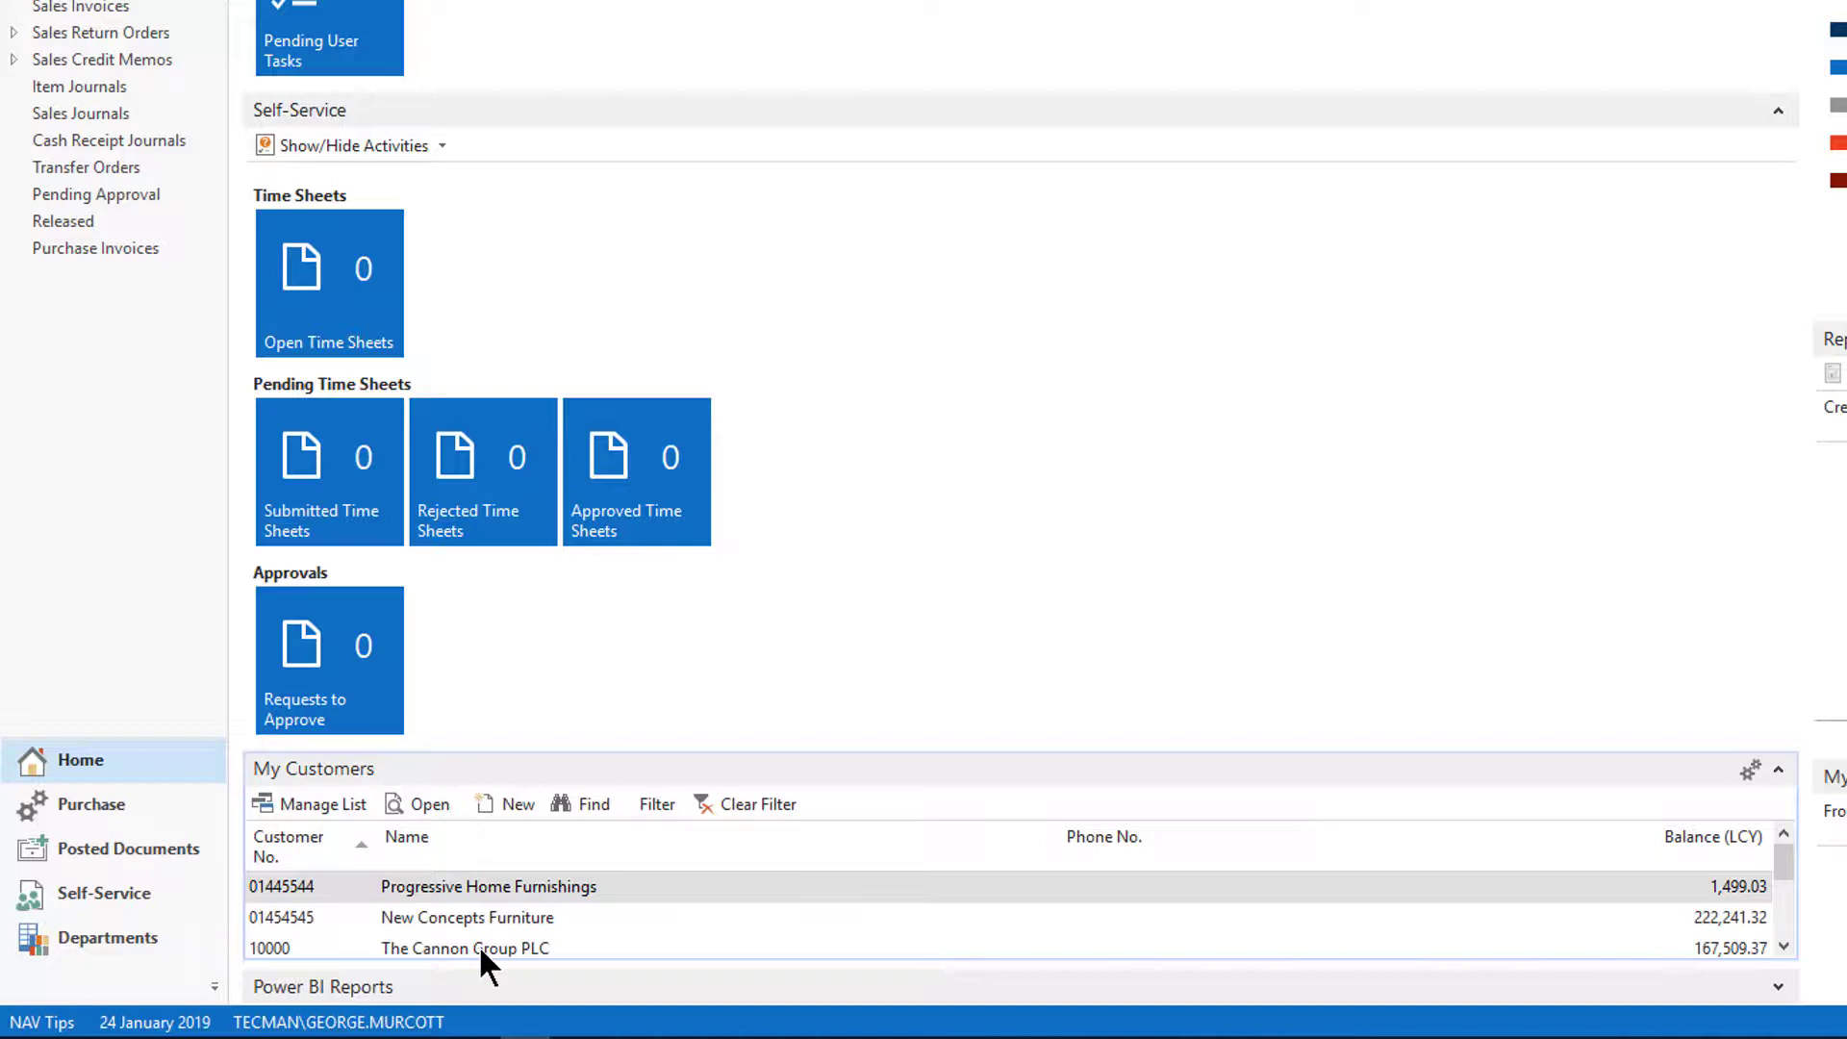
left_click(464, 947)
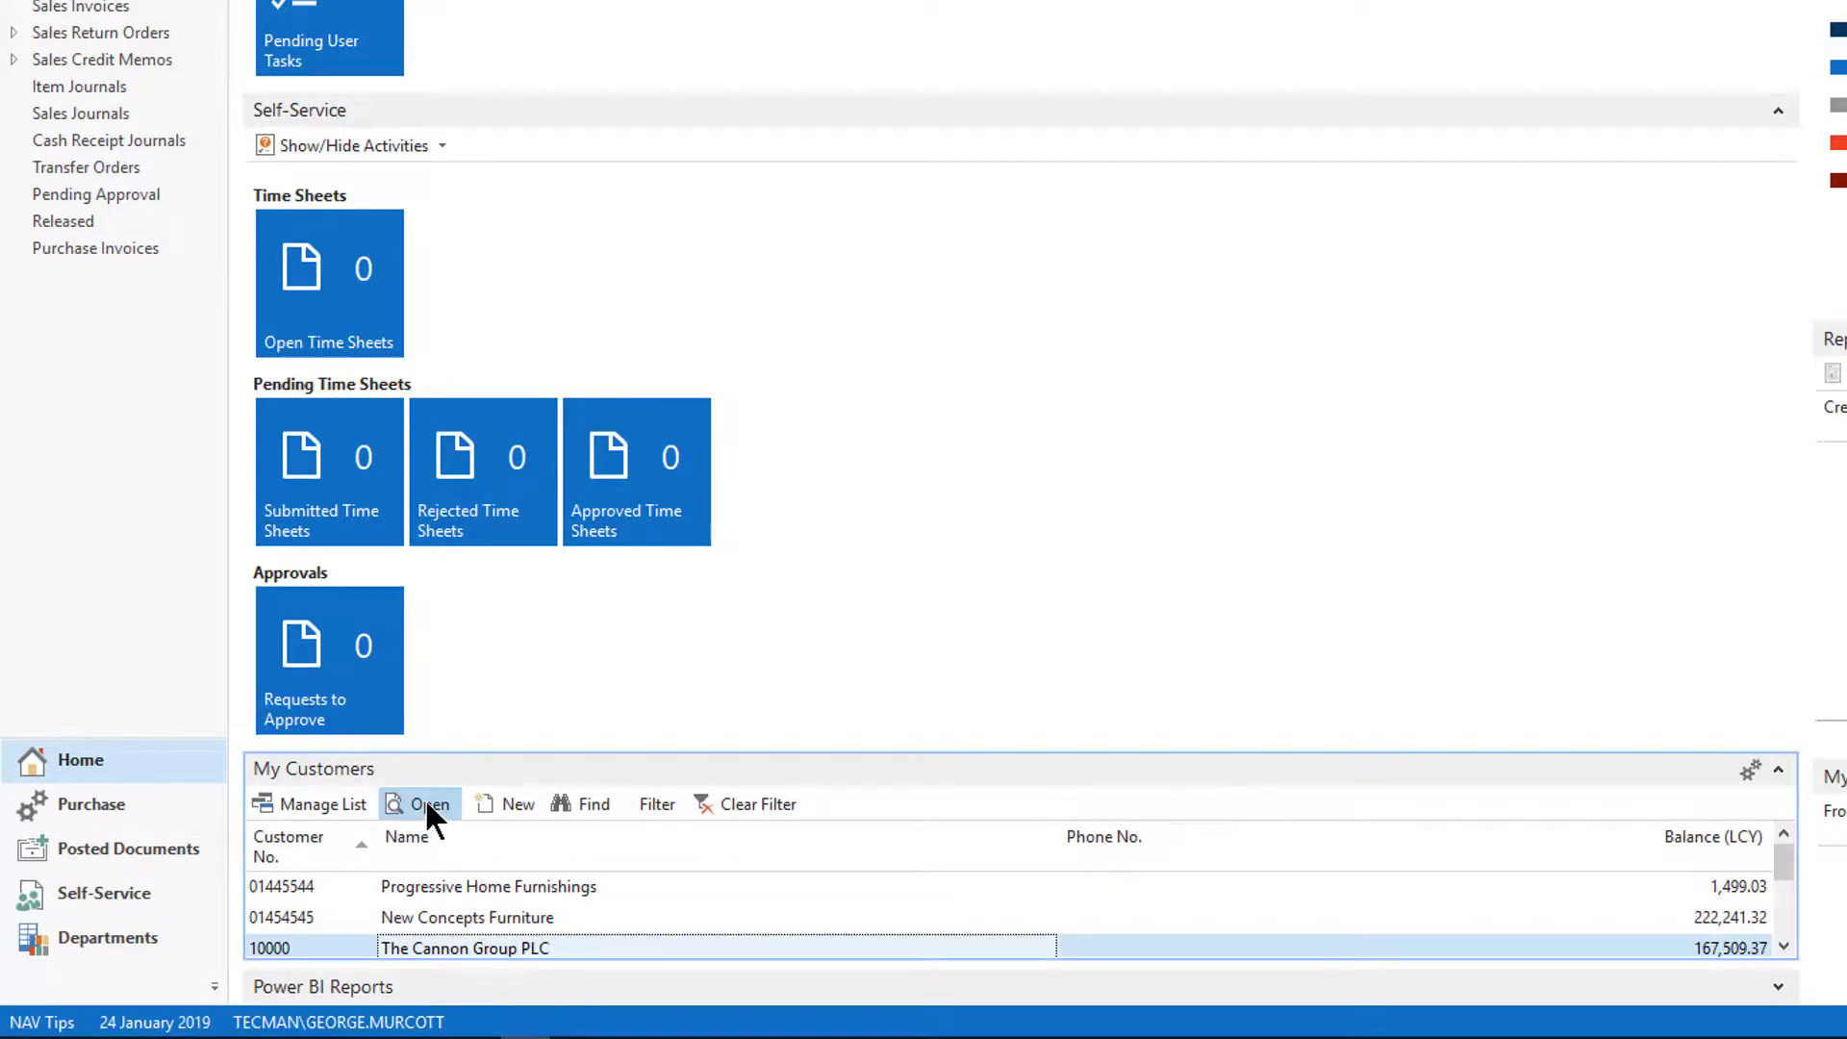
left_click(429, 804)
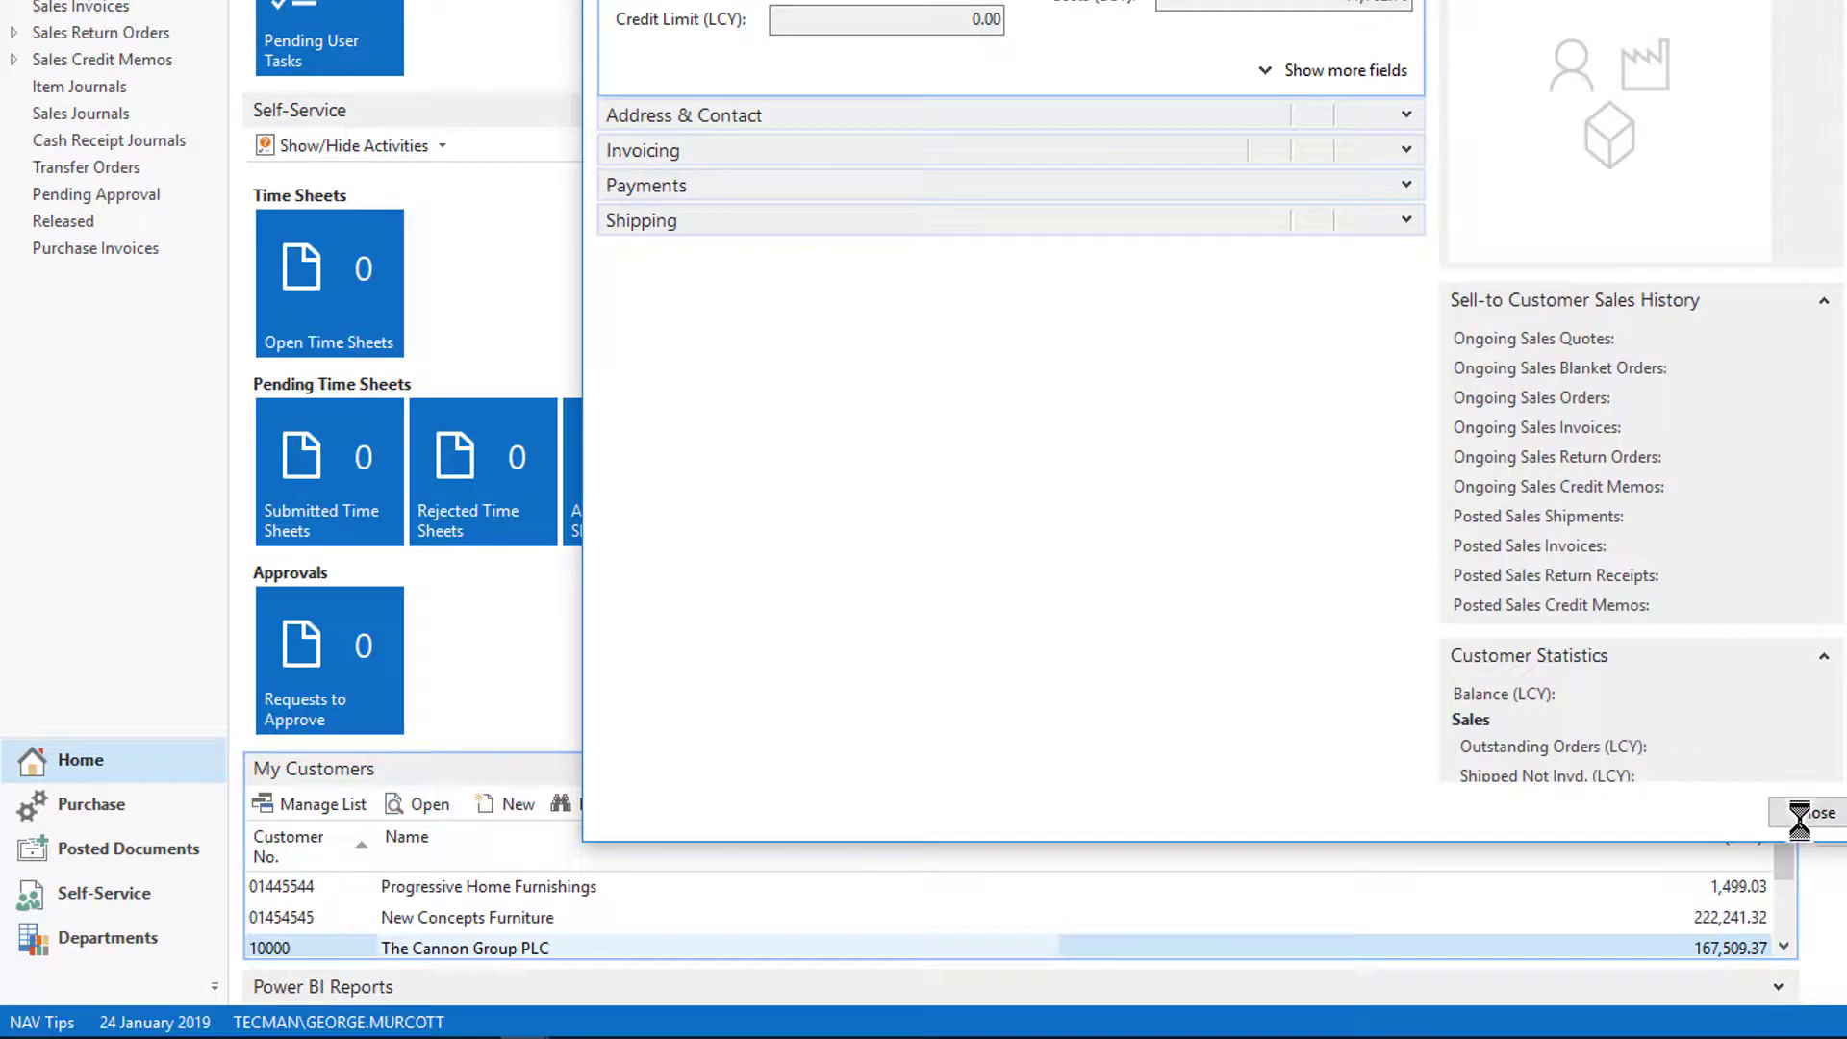
left_click(1814, 812)
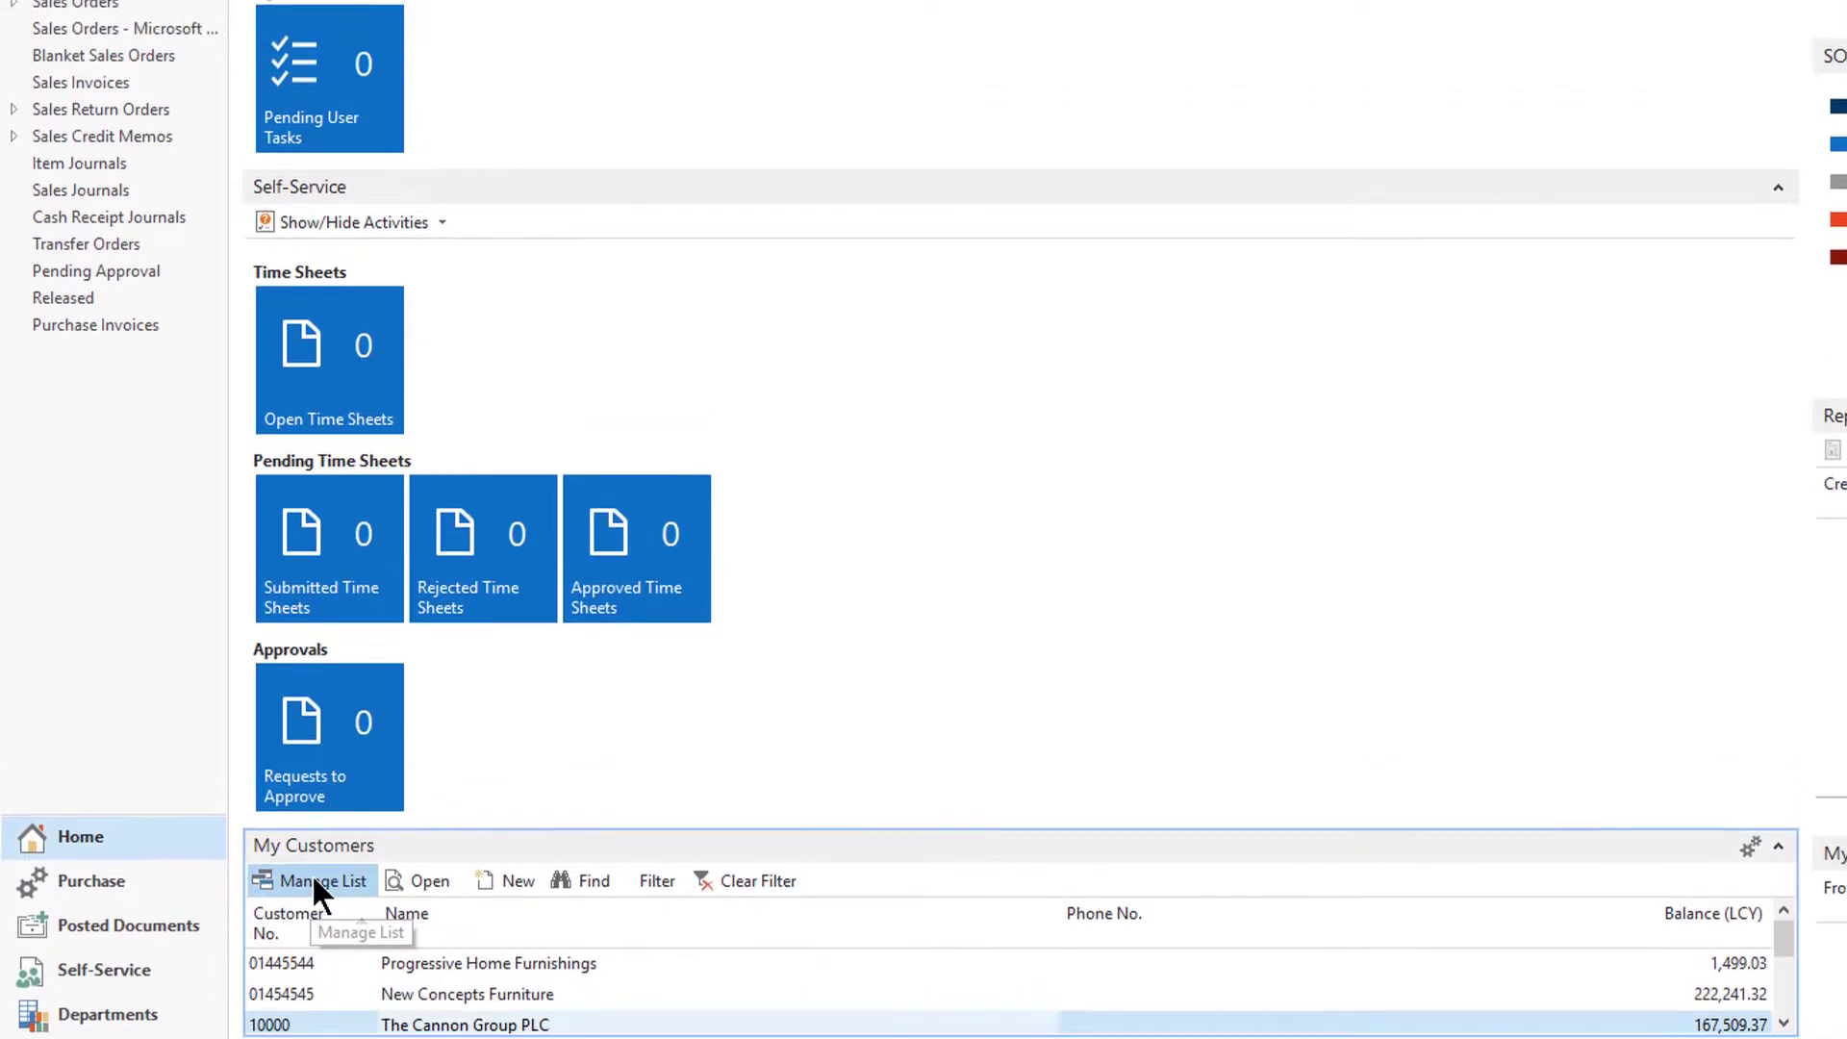
Add customer 40000 to My Customers via Manage List and confirm the list
left_click(312, 879)
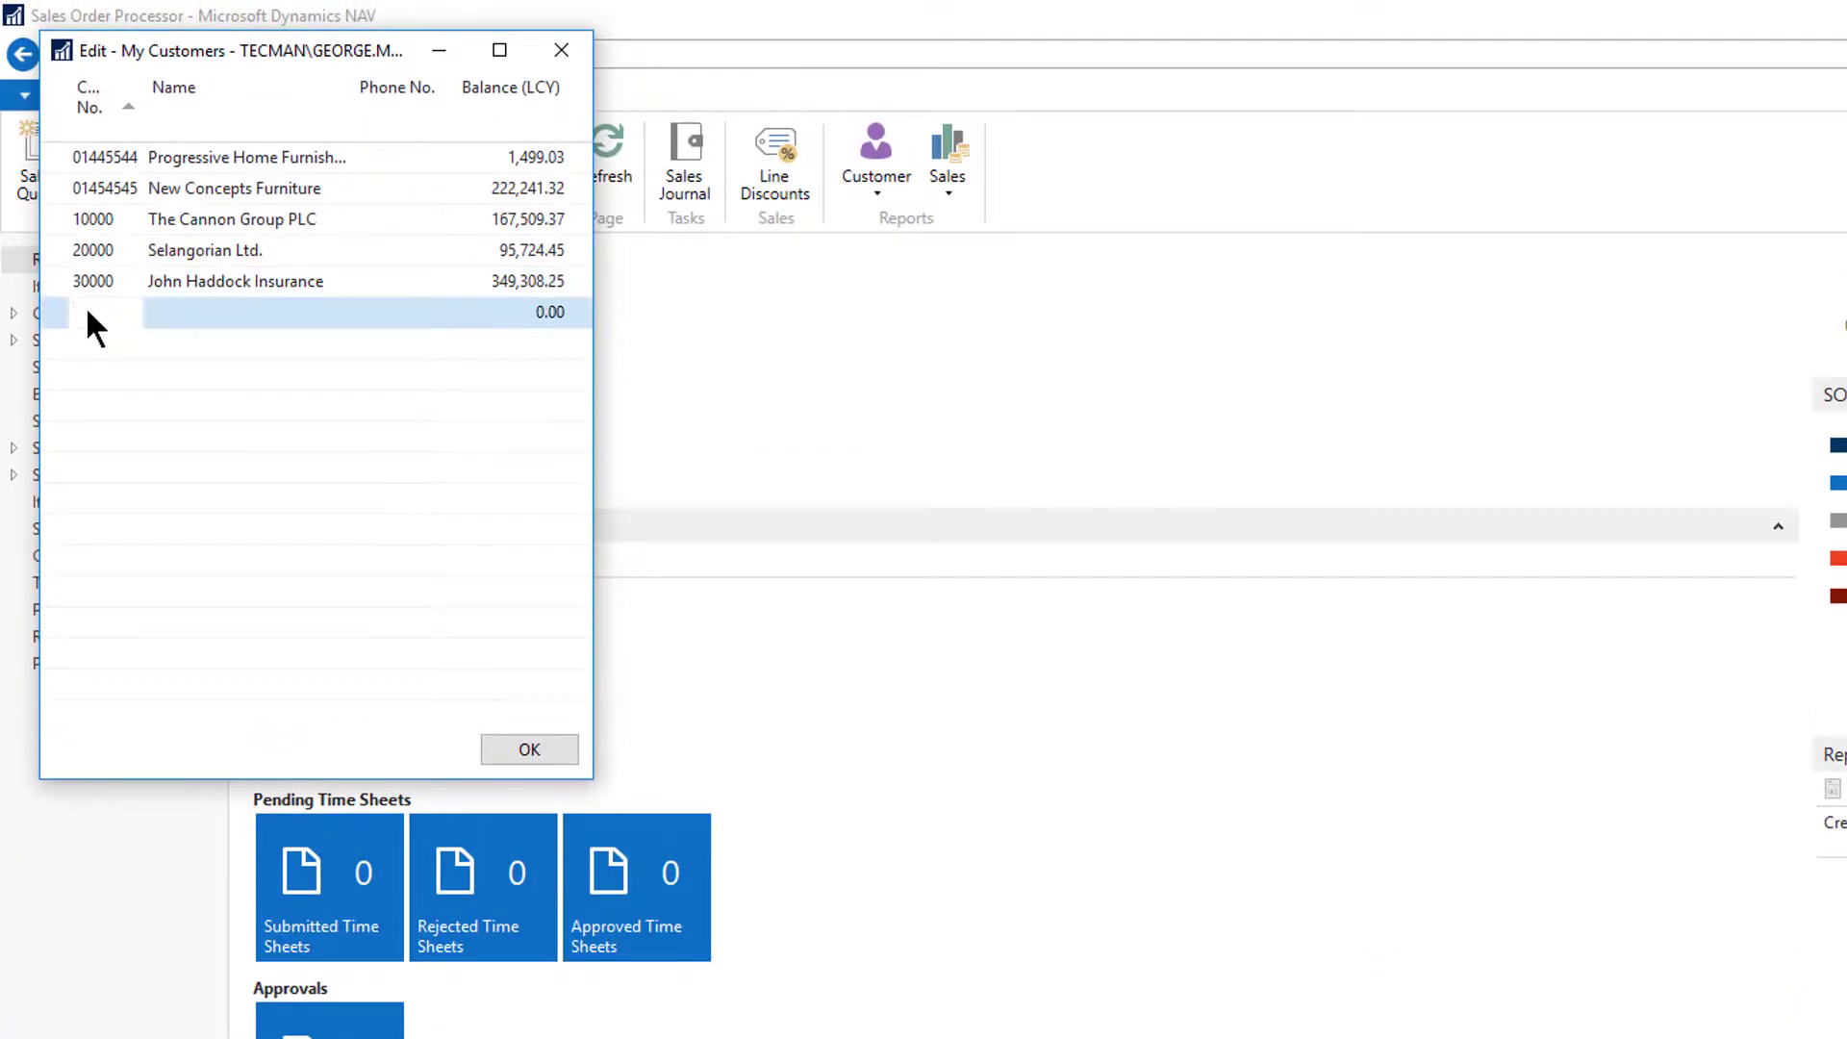
left_click(88, 312)
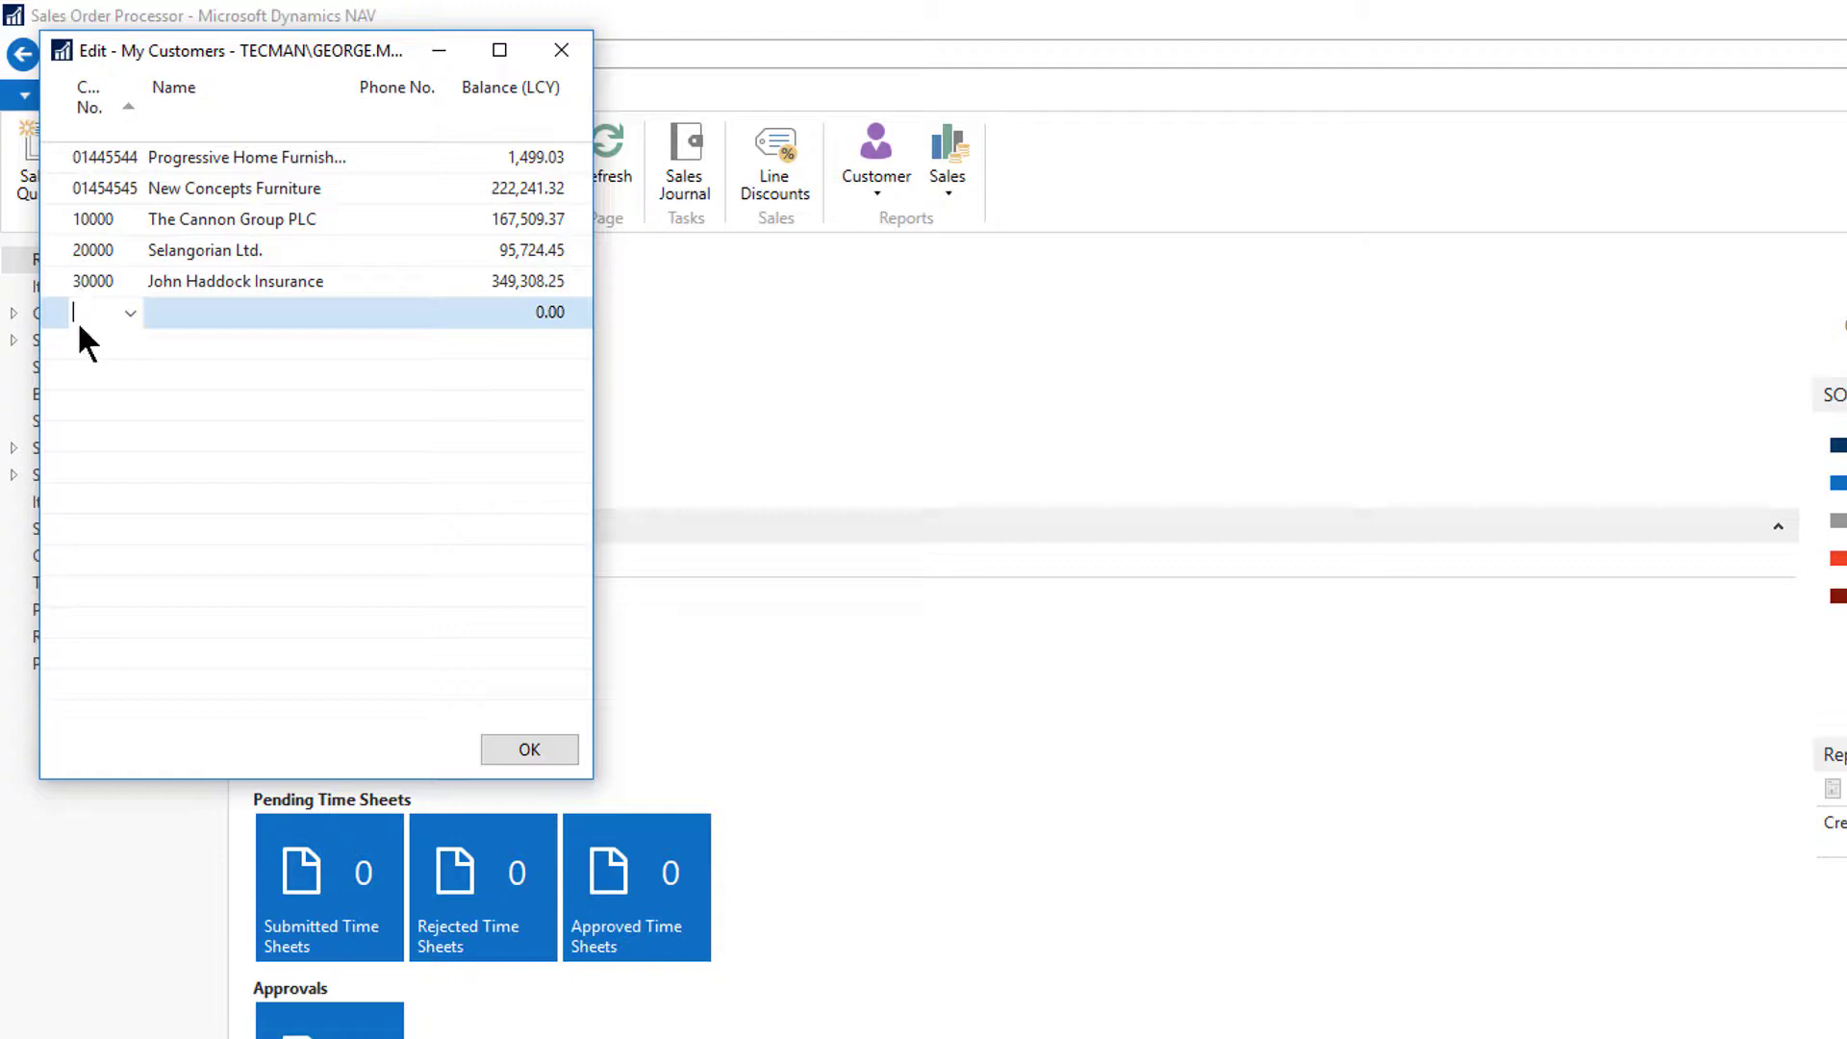
type("40000")
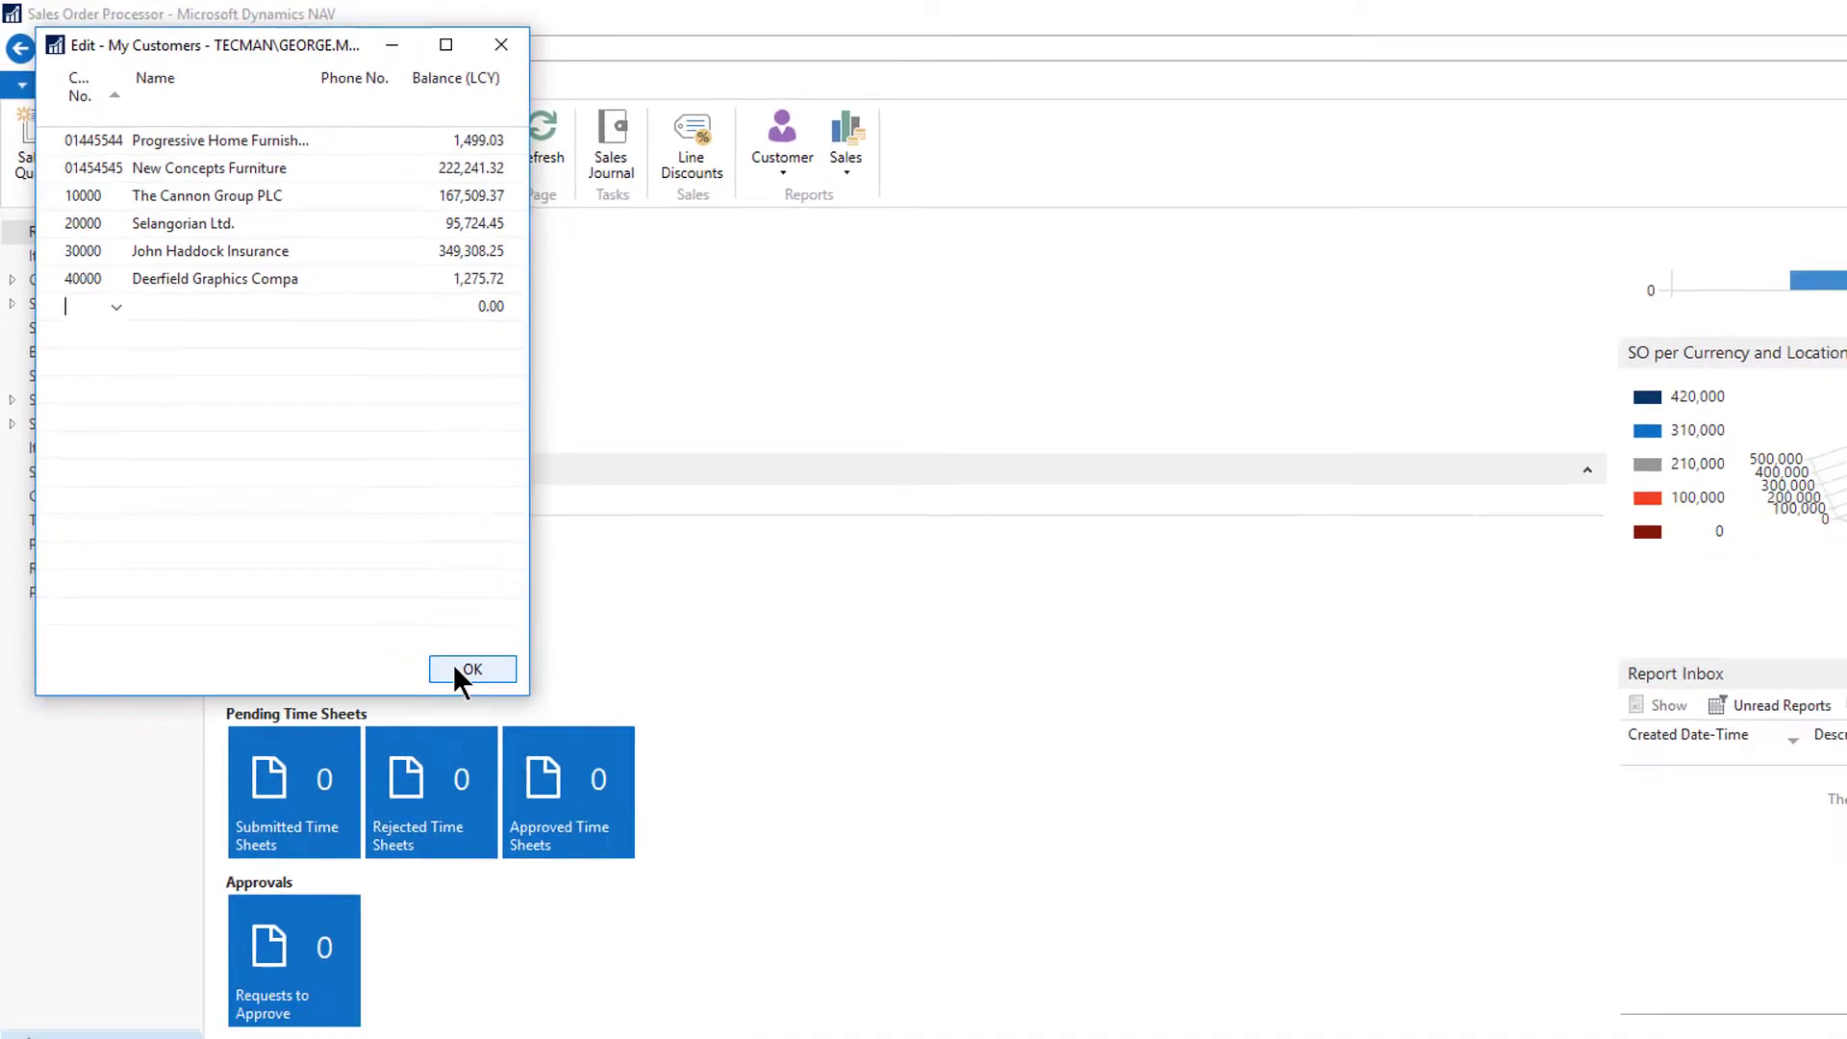
left_click(471, 669)
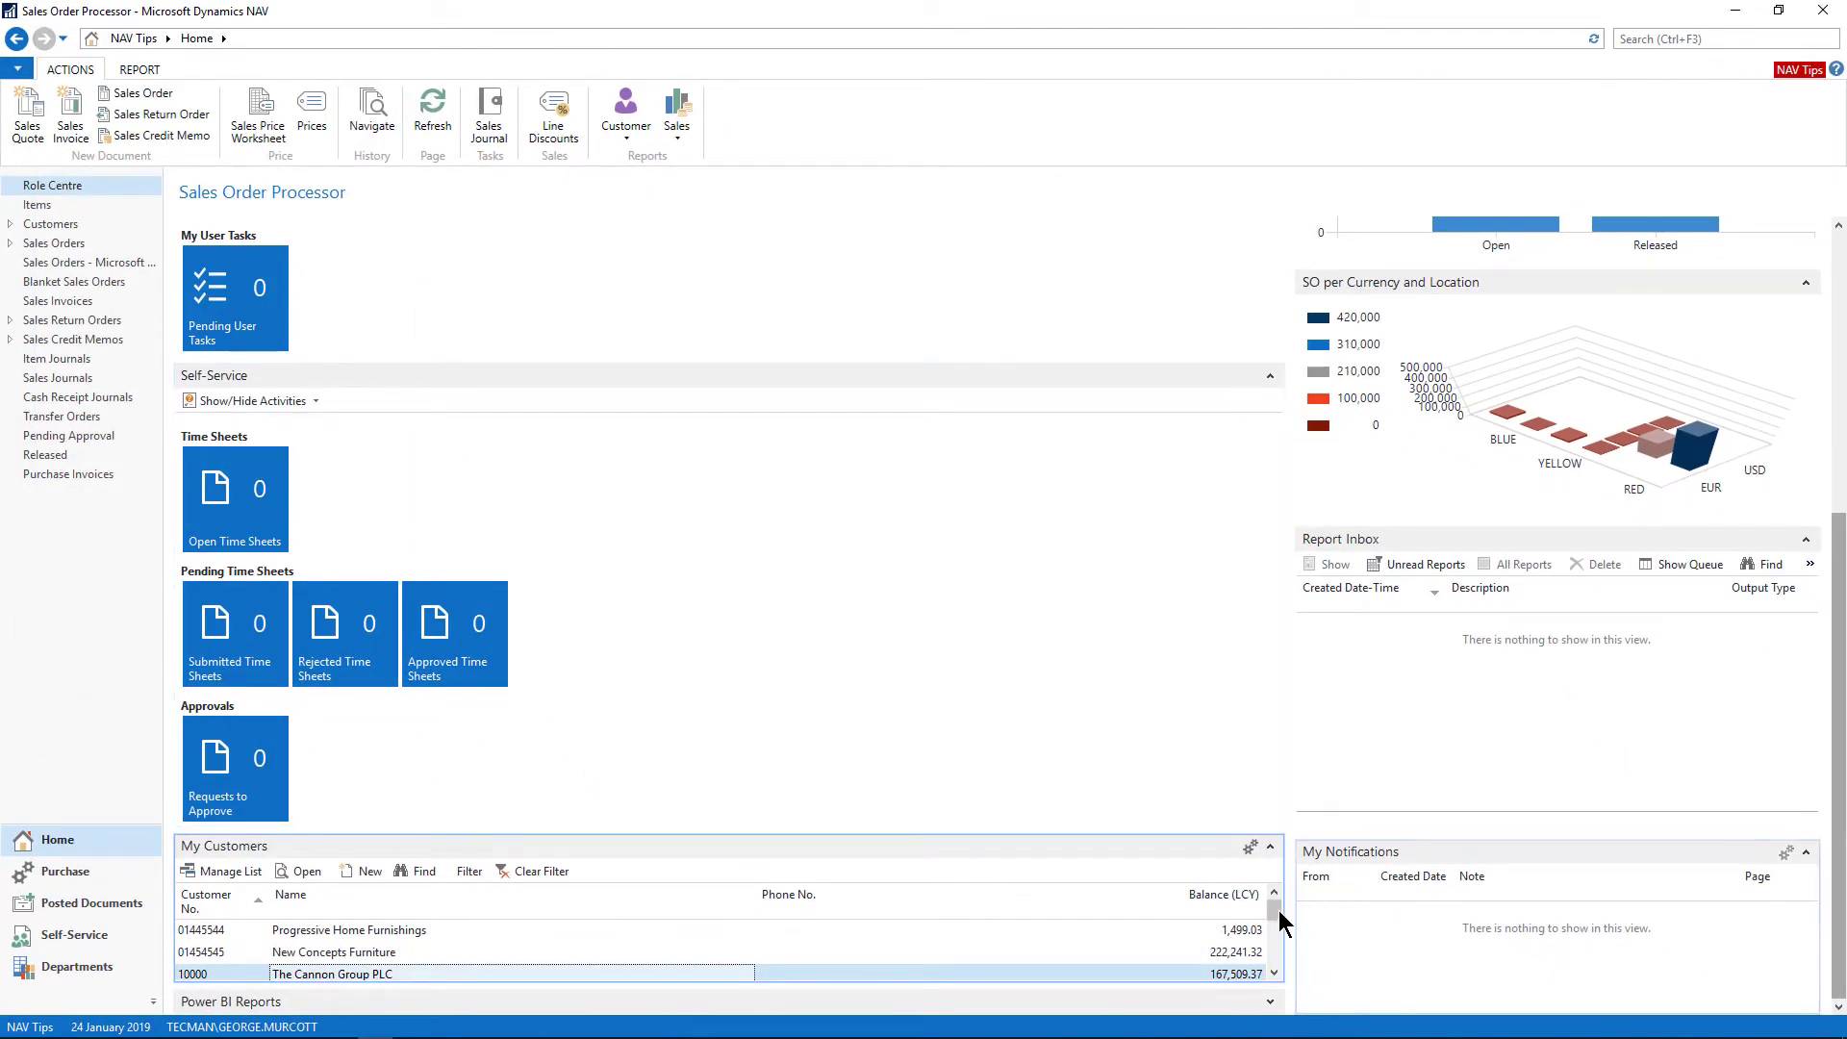
Open the customer card for Deerfield Graphics Company from My Customers
scroll("down", 3)
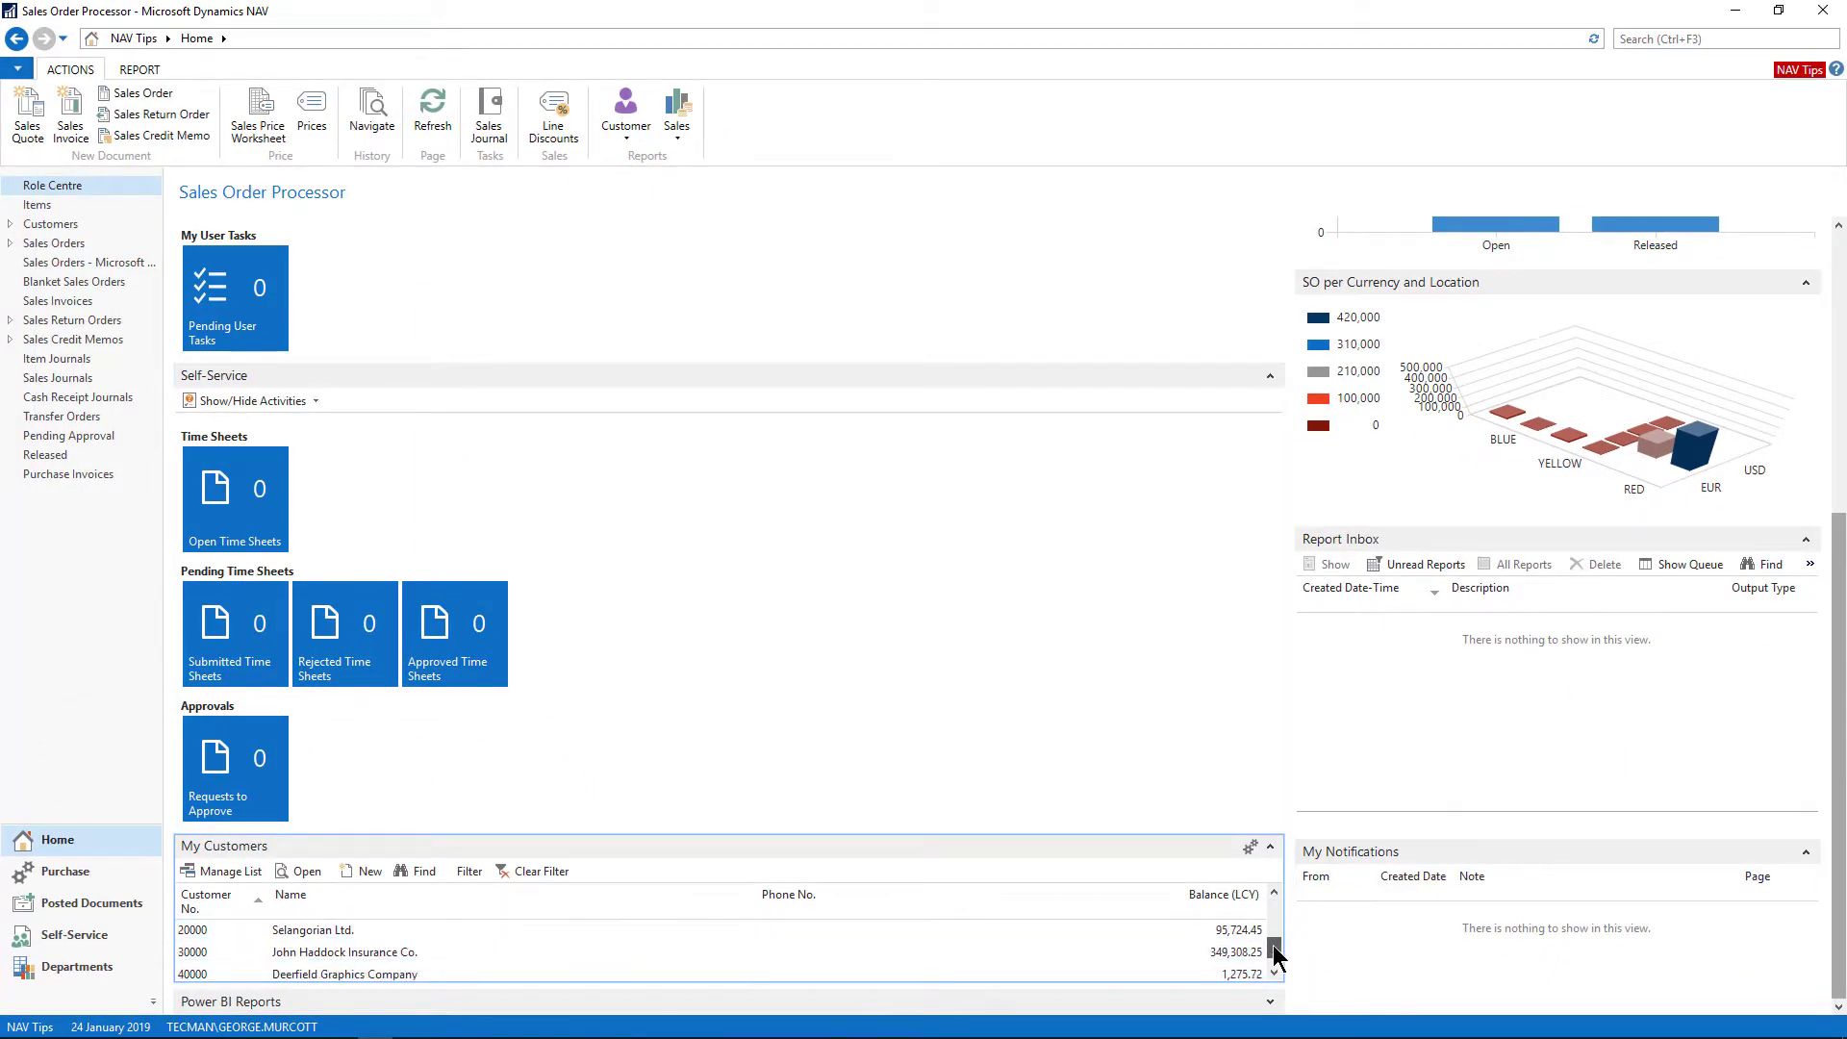
left_click(344, 973)
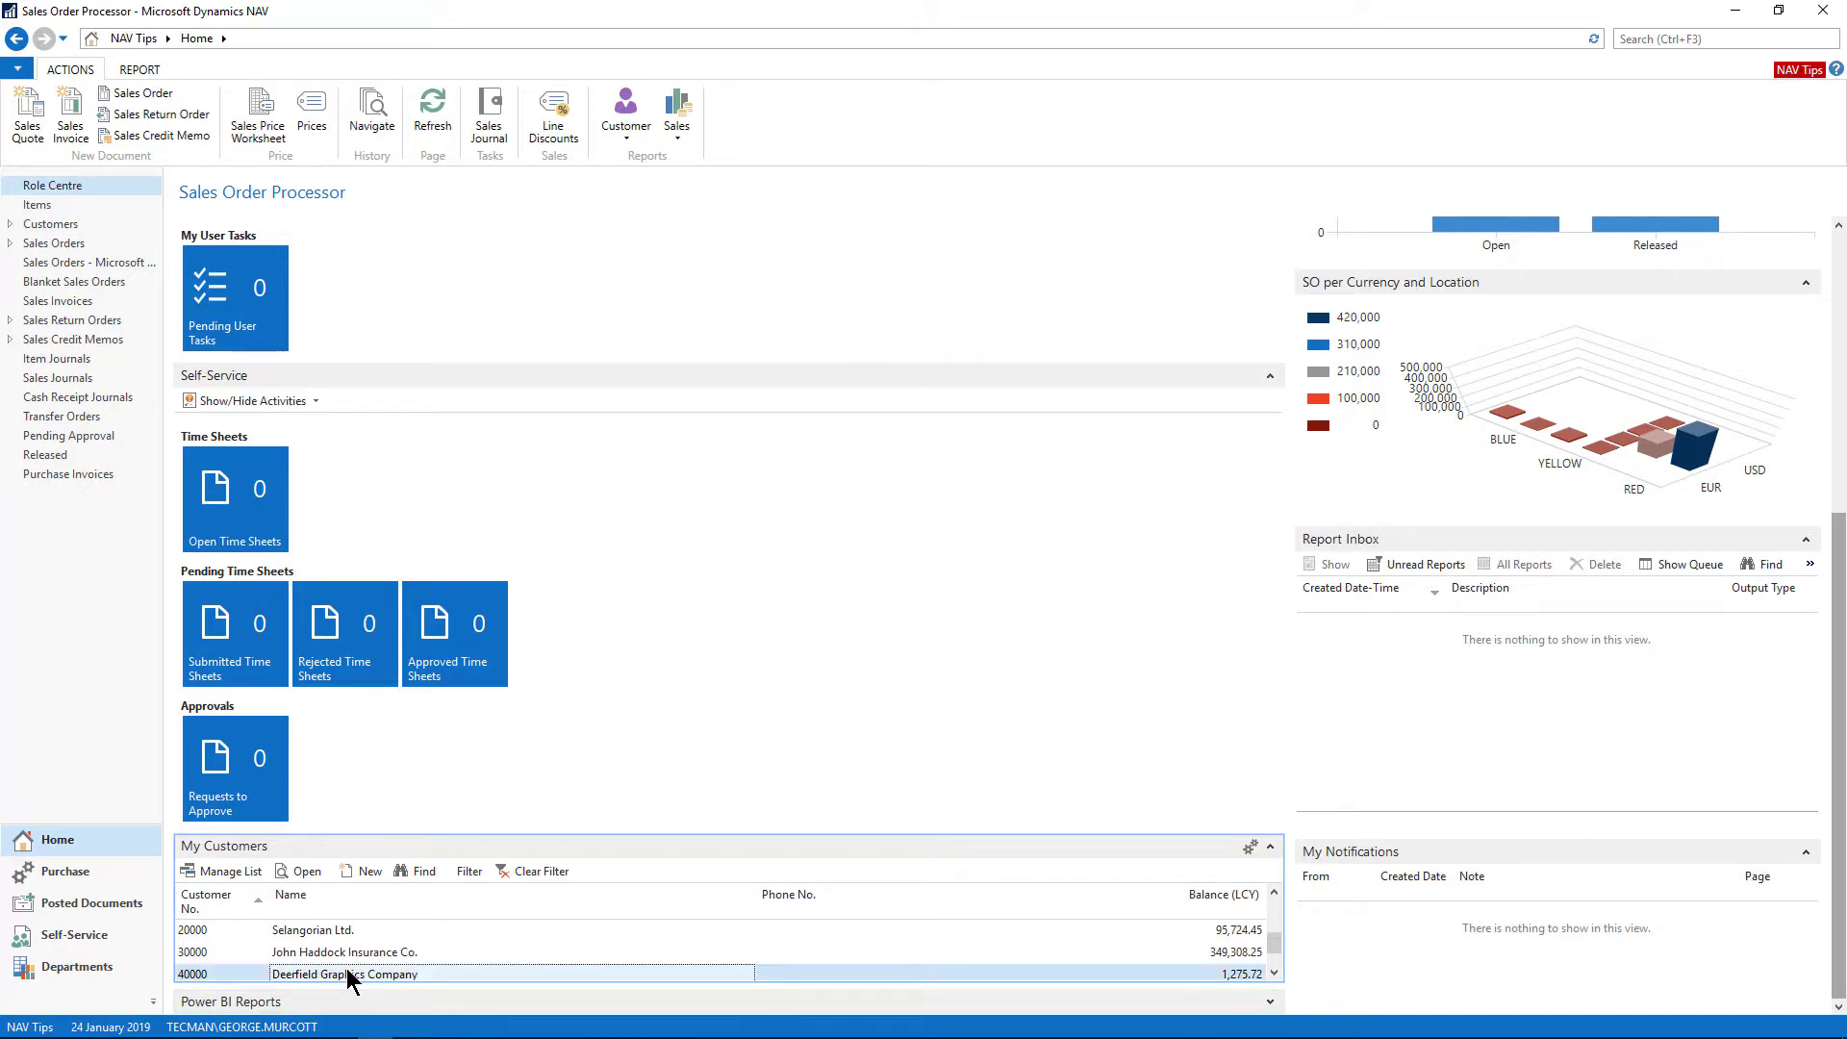
double_click(344, 973)
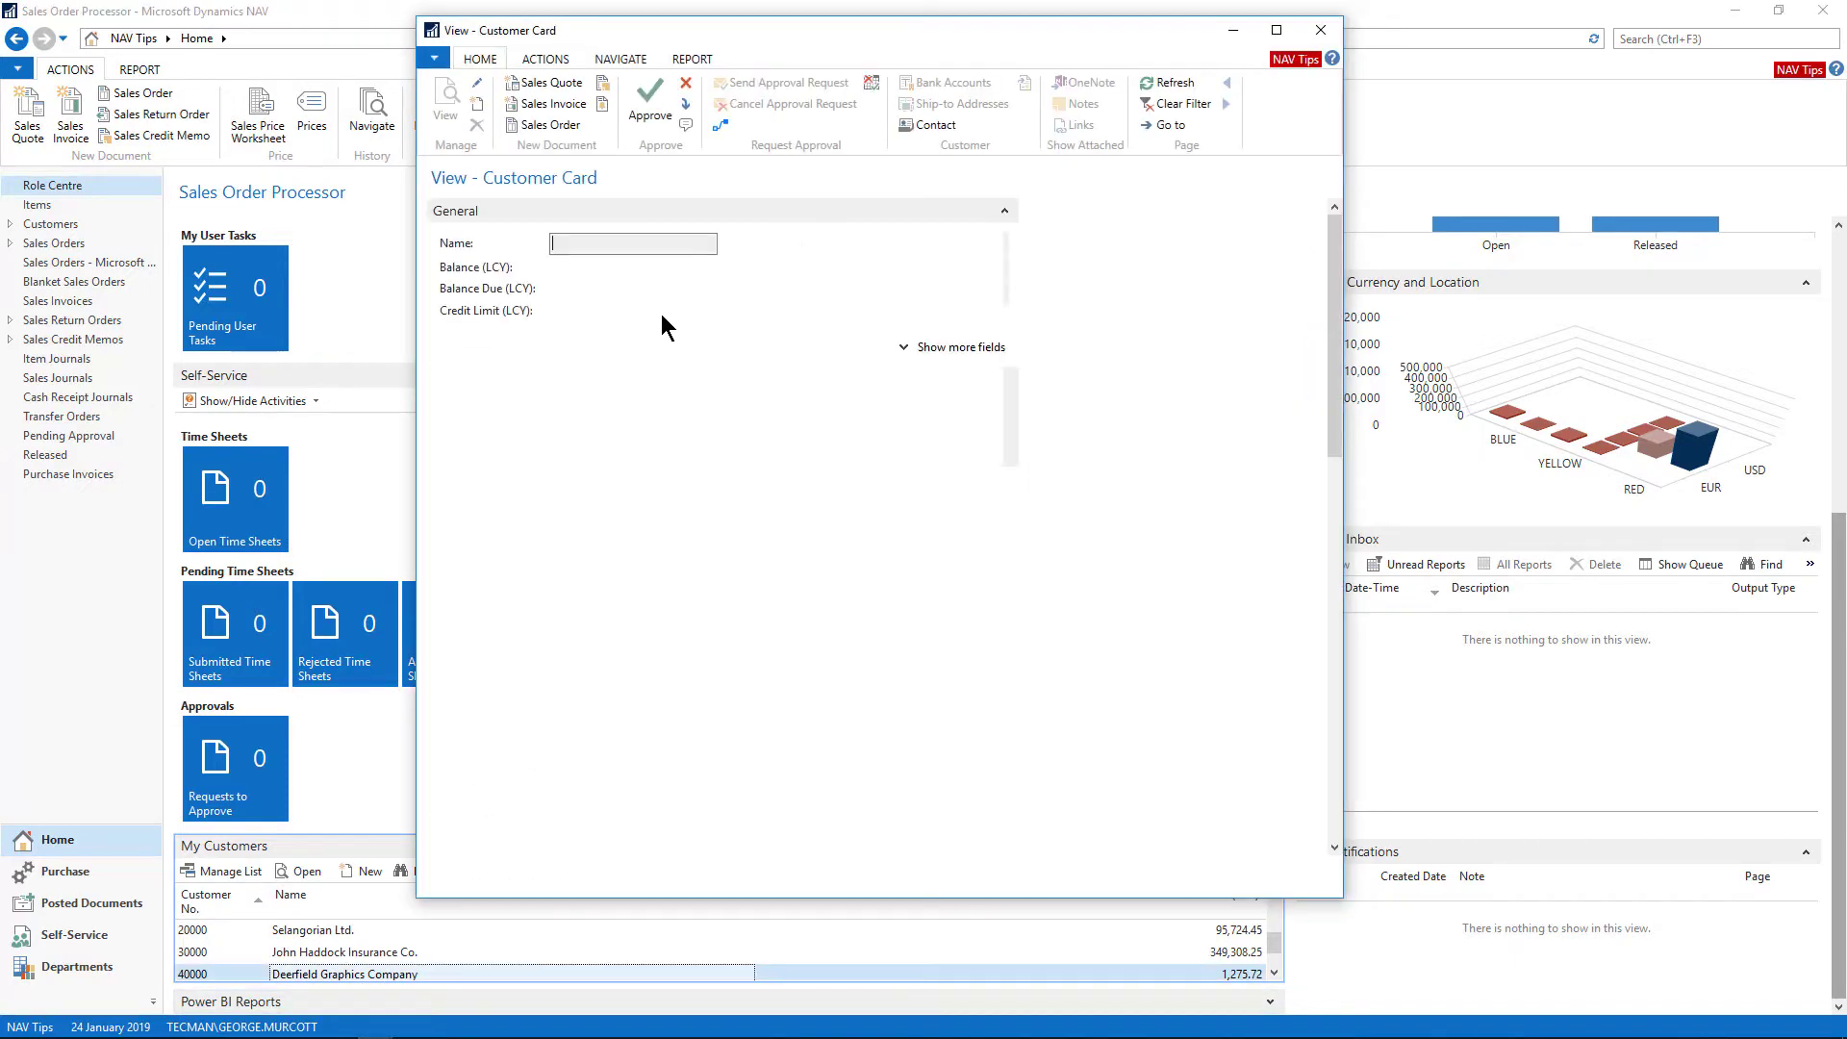